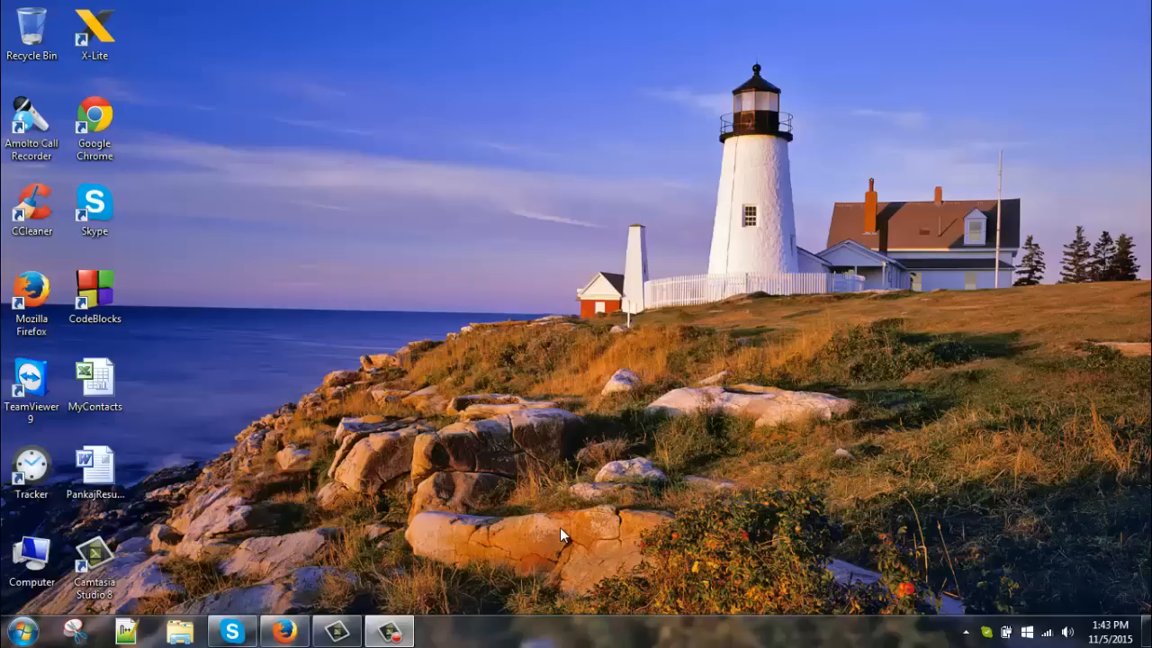
{"action": "mouse_move", "coordinate": [576, 539]}
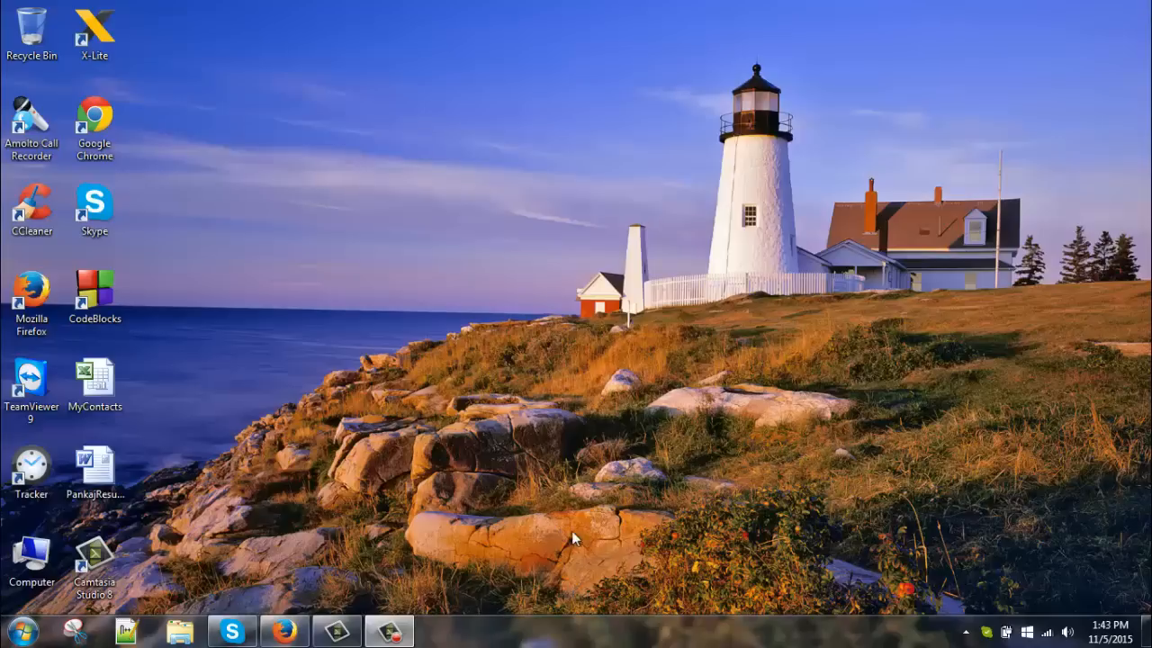
Step: Launch Firefox from the taskbar and load the Gmail inbox
{"action": "left_click", "coordinate": [285, 630]}
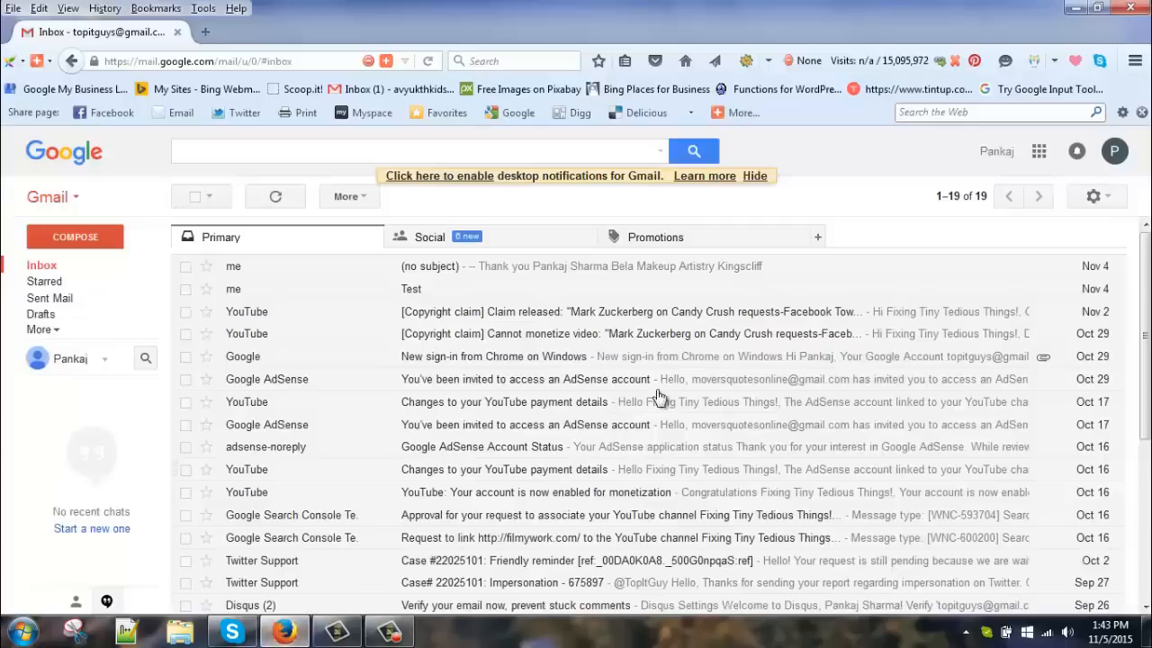
{"action": "mouse_move", "coordinate": [860, 196]}
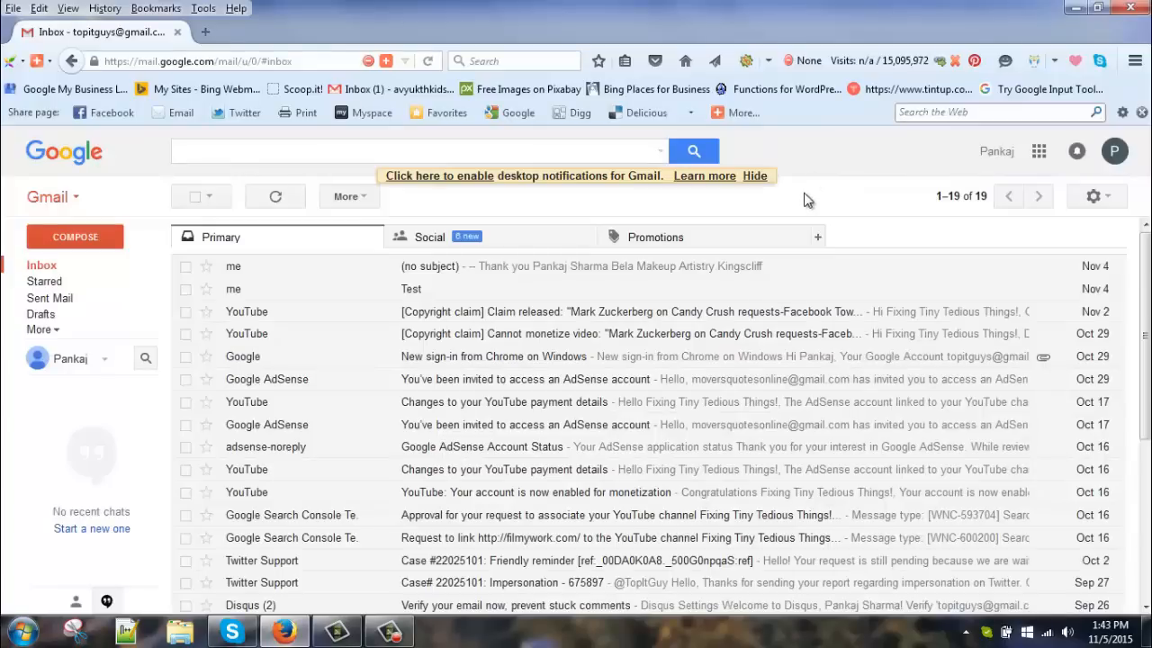
{"action": "mouse_move", "coordinate": [825, 202]}
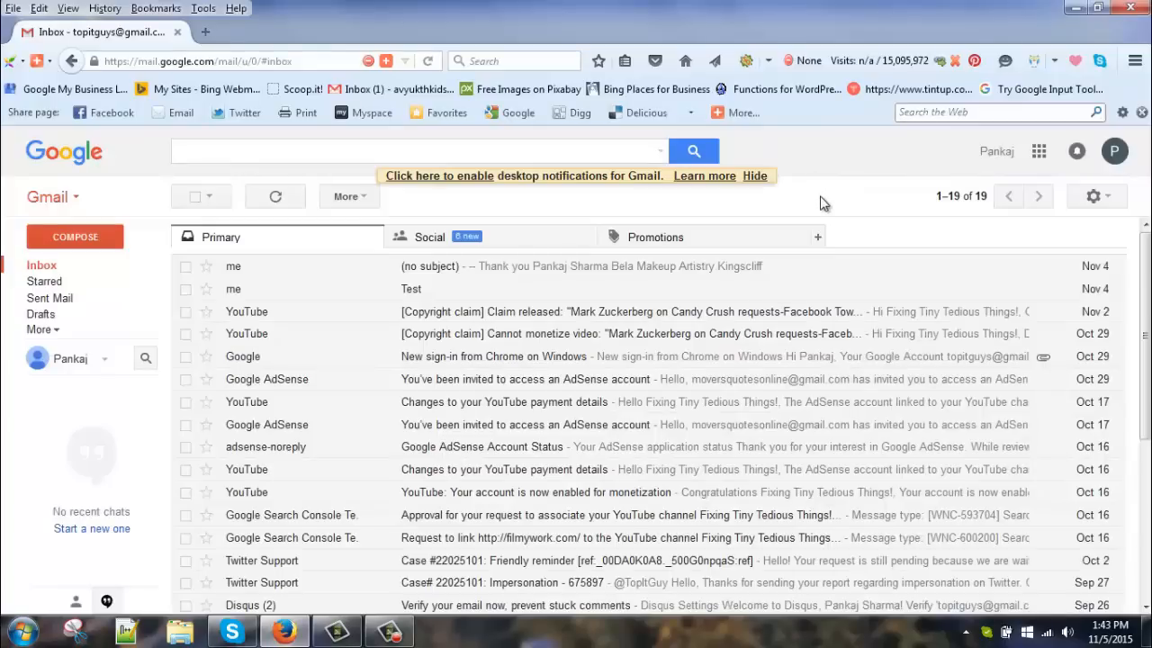
{"action": "mouse_move", "coordinate": [1092, 198]}
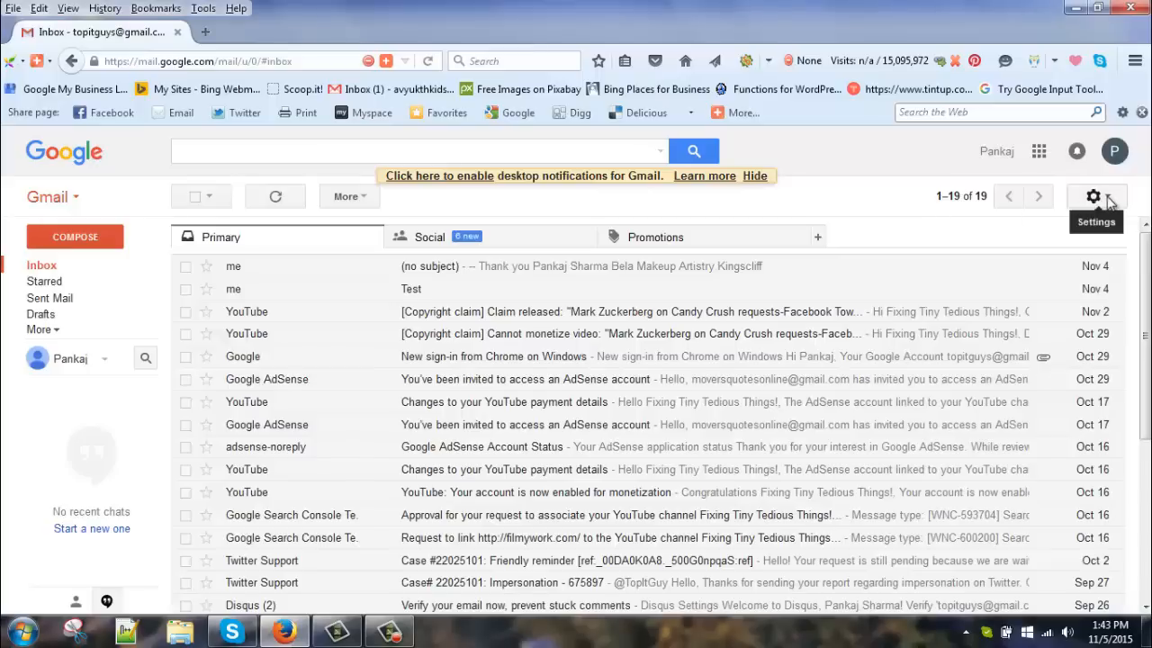
Step: Go to Gmail Settings and scroll the General tab down to the Signature section
{"action": "left_click", "coordinate": [1094, 196]}
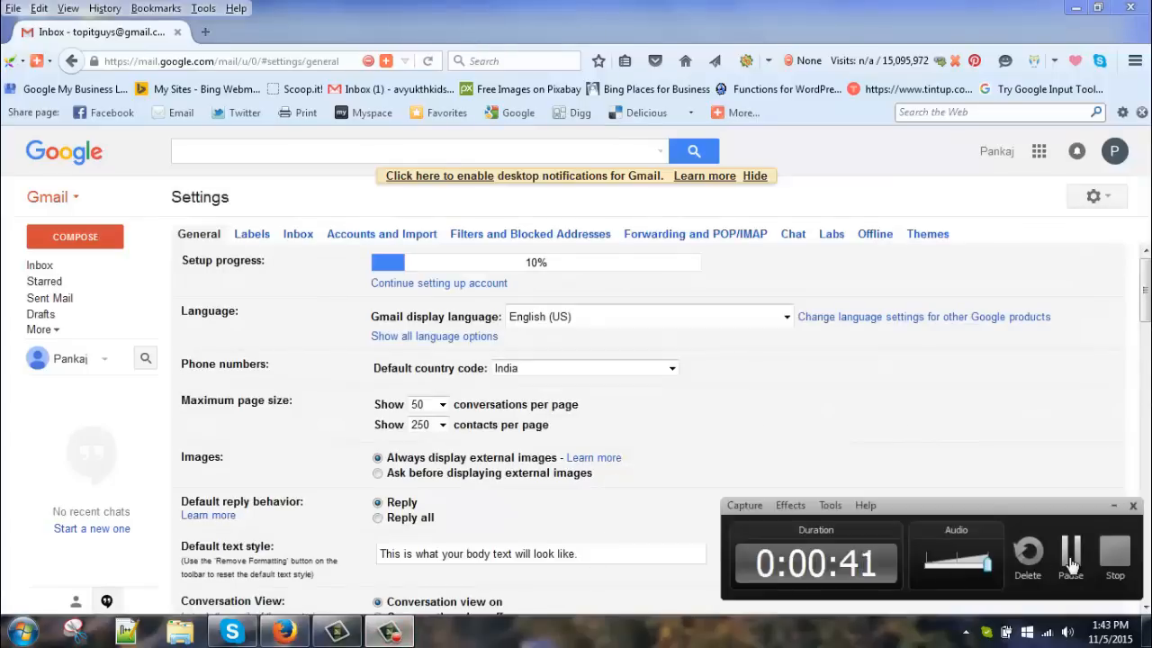
{"action": "scroll", "scroll_direction": "down", "scroll_amount": 3}
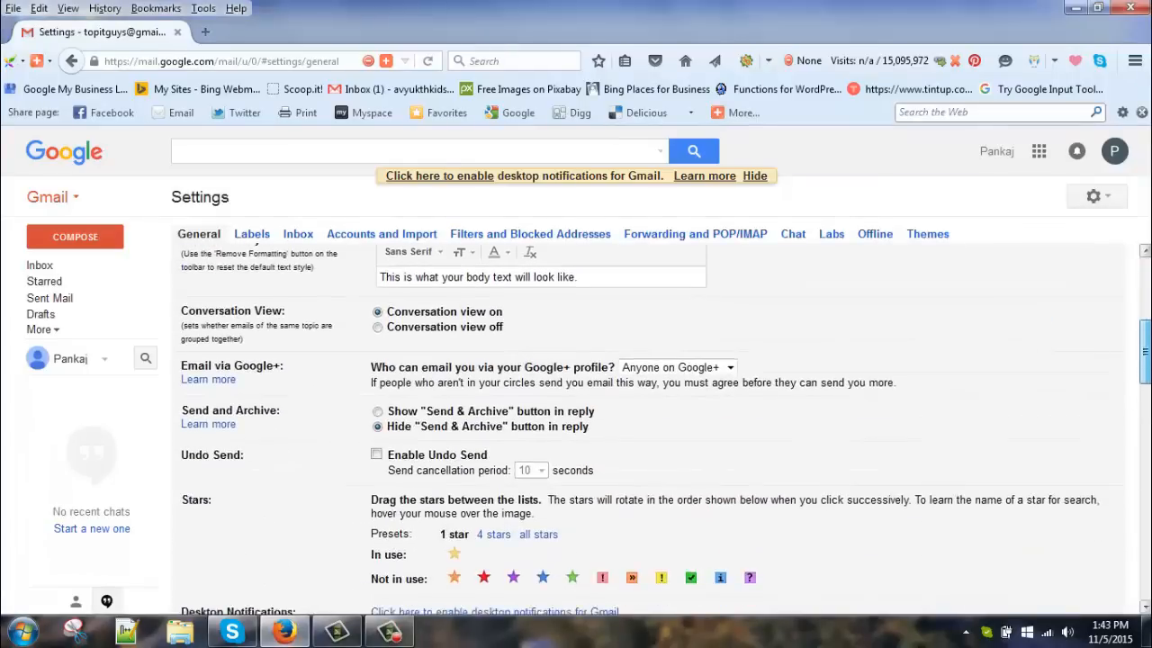
{"action": "scroll", "scroll_direction": "down", "scroll_amount": 3}
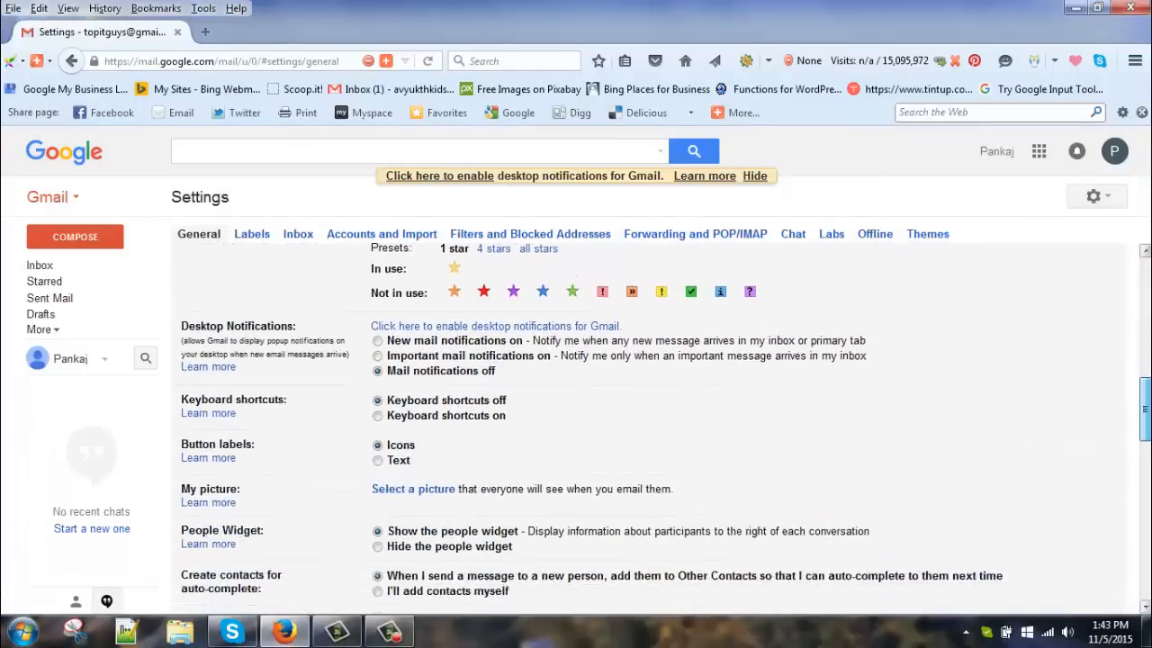
{"action": "scroll", "scroll_direction": "down", "scroll_amount": 3}
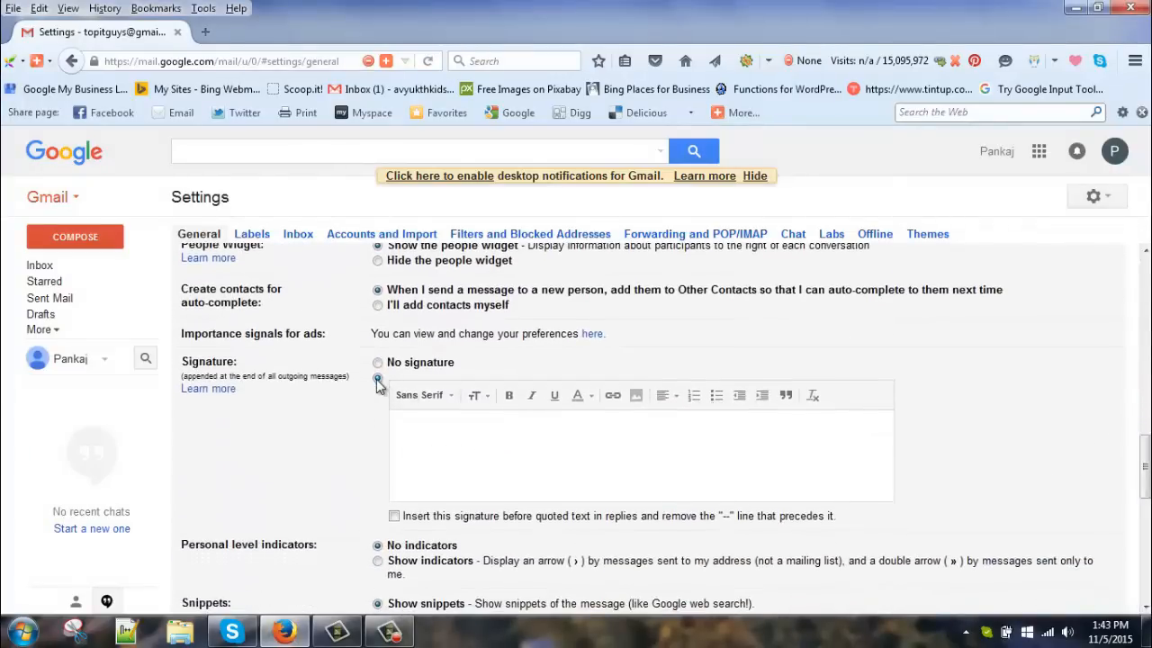
Step: Write 'Thank you' followed by 'Pankaj Sharma' on the next line in the signature editor
{"action": "left_click", "coordinate": [378, 378]}
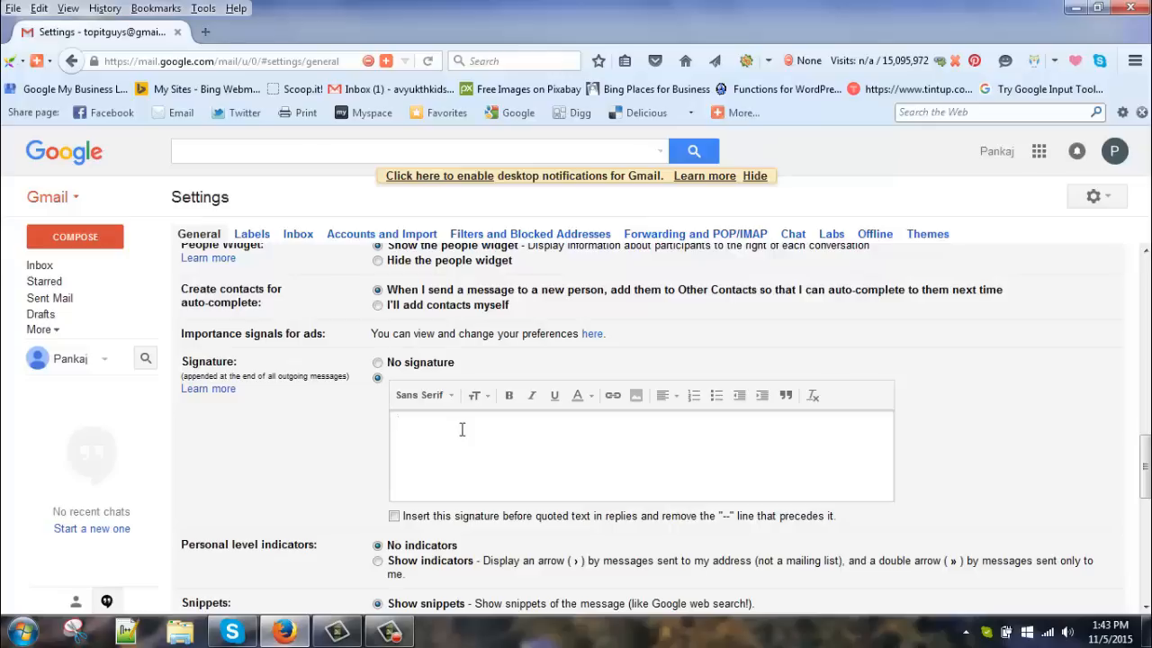
{"action": "type", "text": "Thank you"}
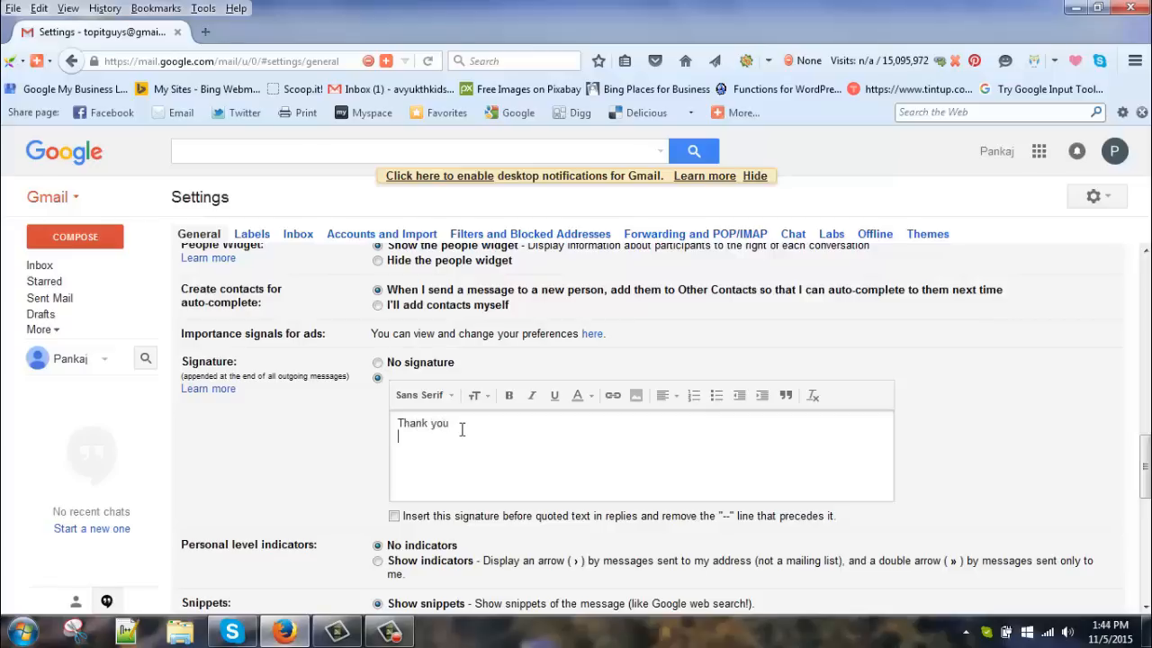
{"action": "type", "text": "Pankaj"}
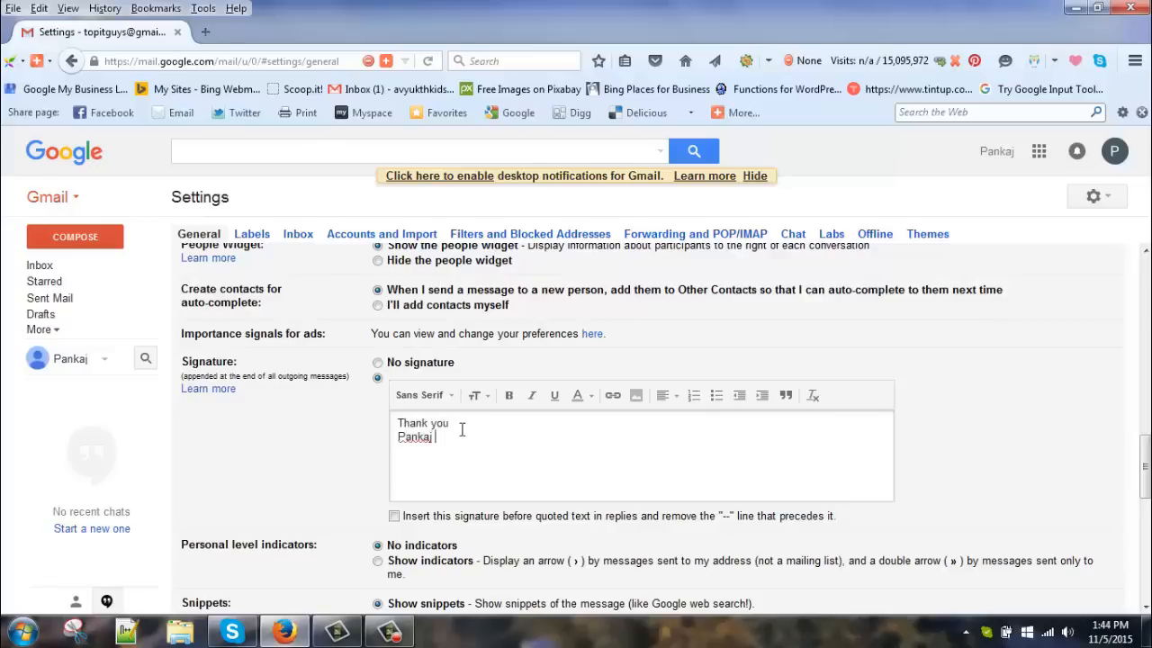
{"action": "type", "text": "Sharma"}
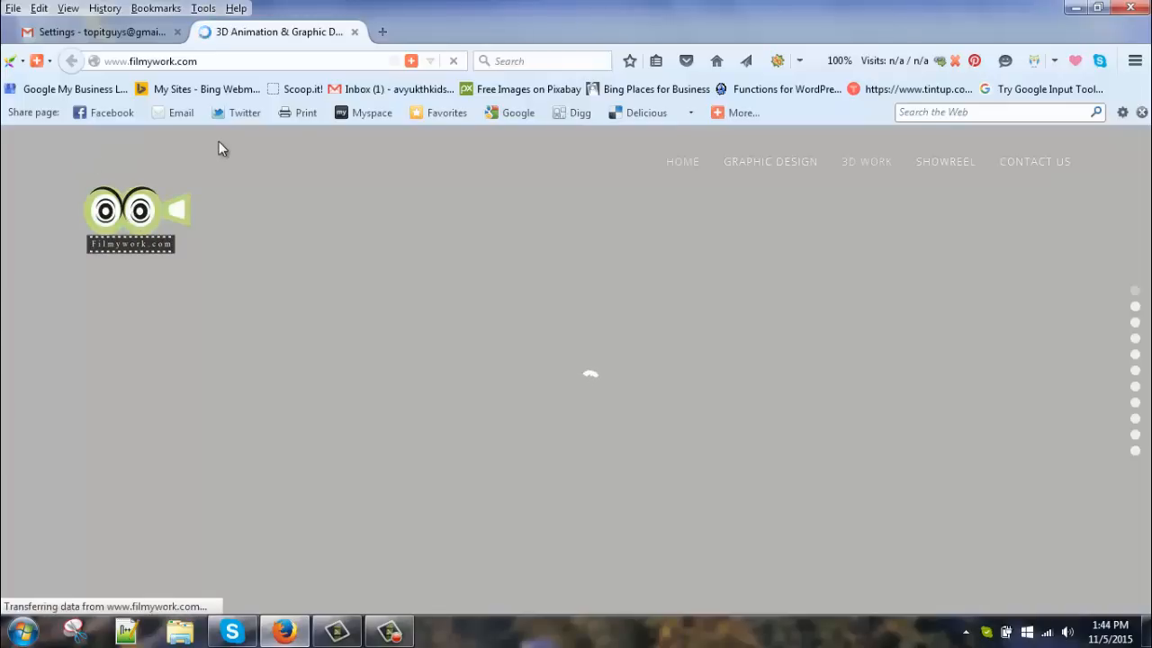
Step: Copy the Filmywork logo image from the website and return to the Gmail settings tab
{"action": "right_click", "coordinate": [126, 225]}
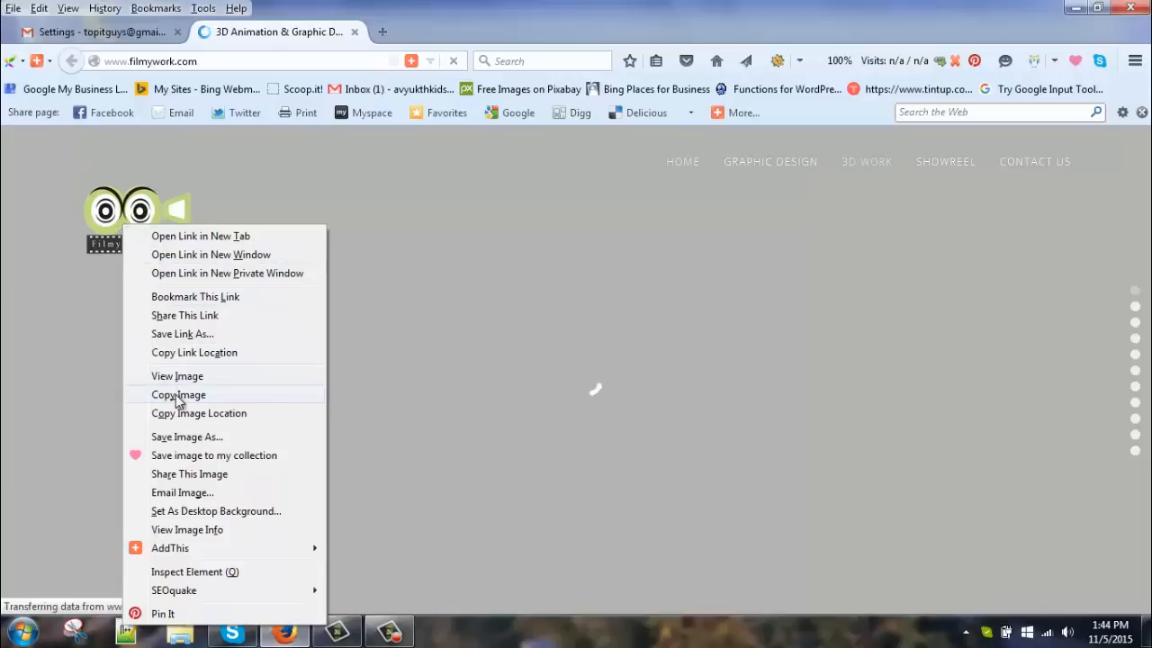
{"action": "left_click", "coordinate": [179, 394]}
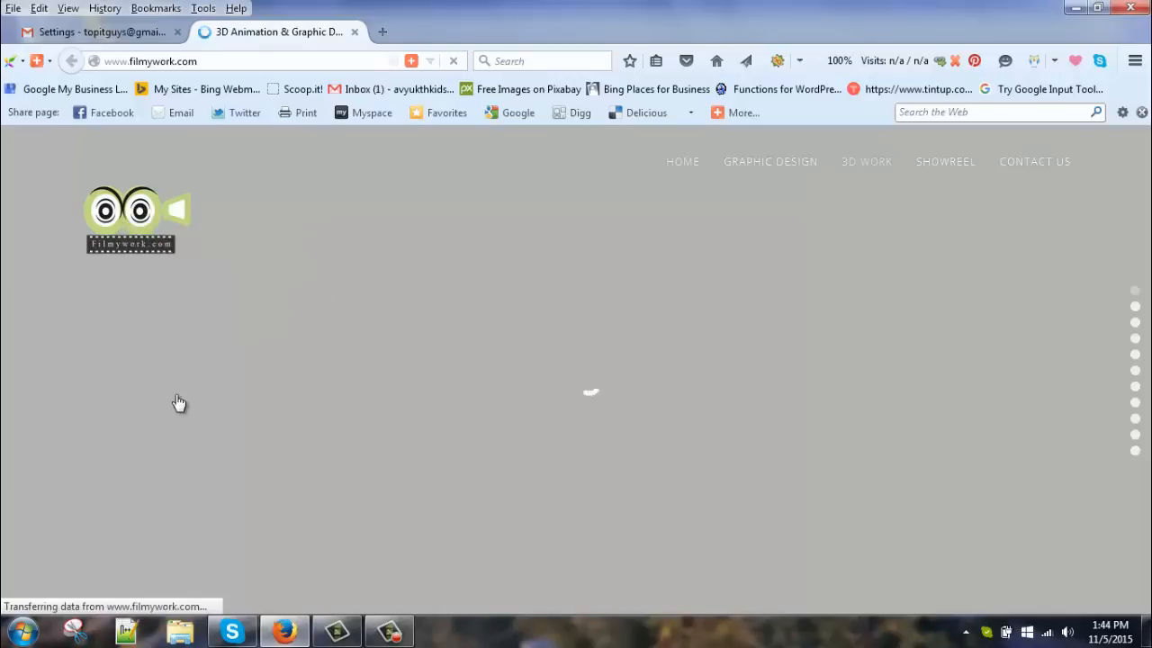
{"action": "left_click", "coordinate": [90, 33]}
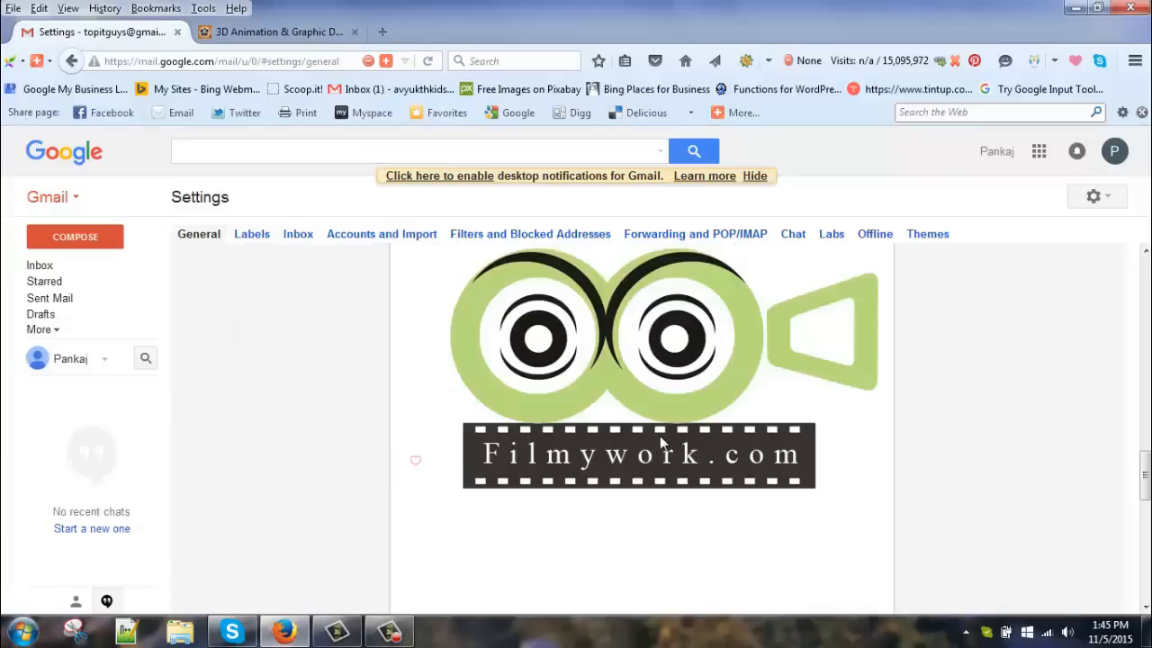
Step: Shrink the pasted logo to a small thumbnail beneath the signature text
{"action": "scroll", "scroll_direction": "down", "scroll_amount": 3}
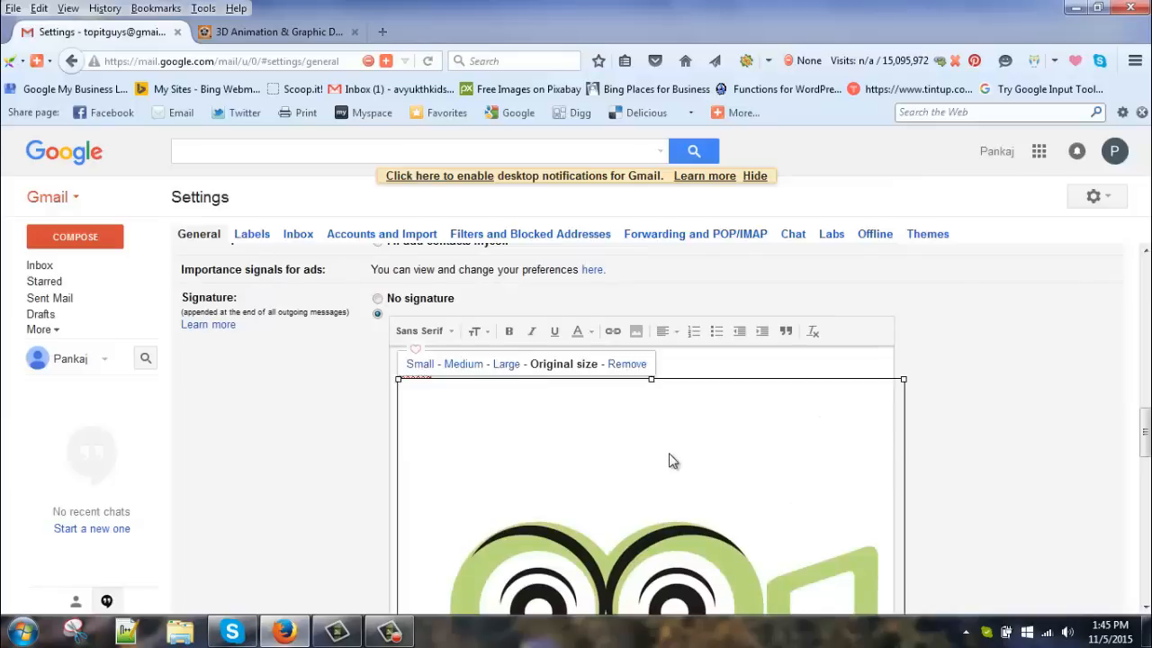
{"action": "mouse_move", "coordinate": [897, 407]}
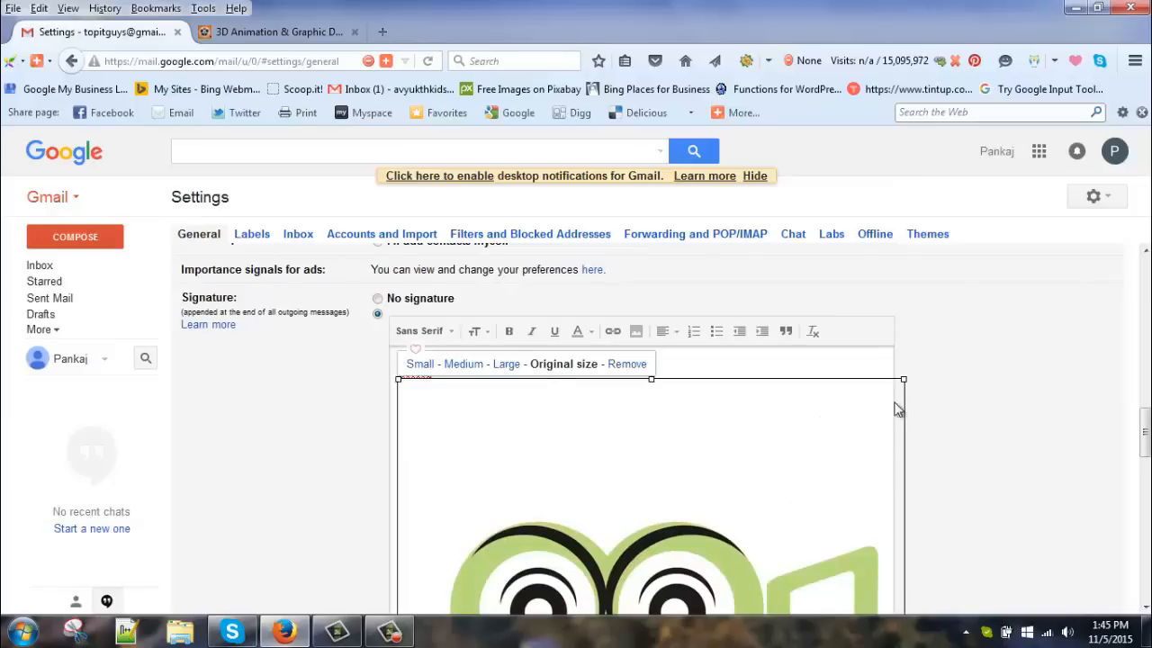
{"action": "scroll", "scroll_direction": "down", "scroll_amount": 3}
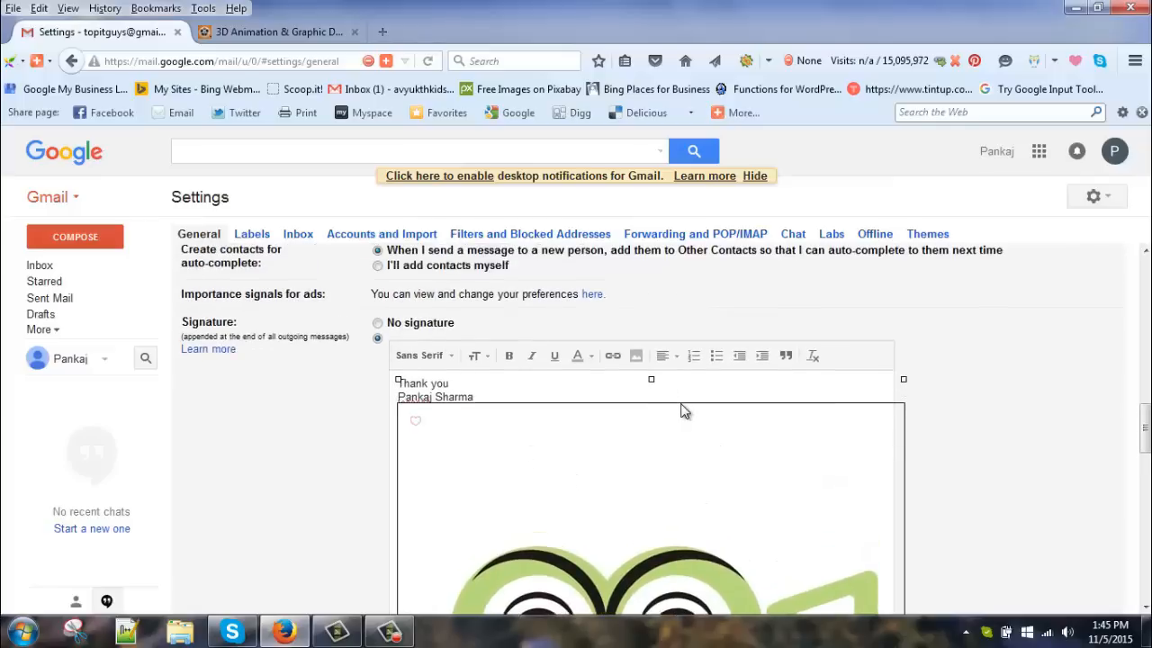
{"action": "scroll", "scroll_direction": "down", "scroll_amount": 3}
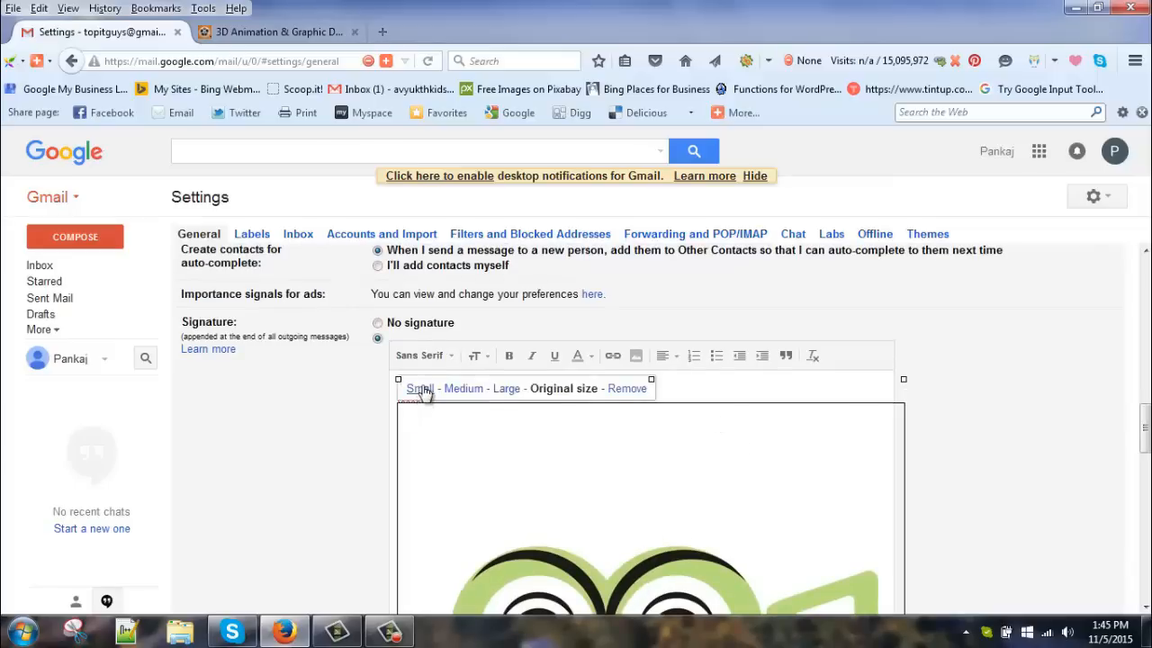
{"action": "left_click", "coordinate": [421, 389]}
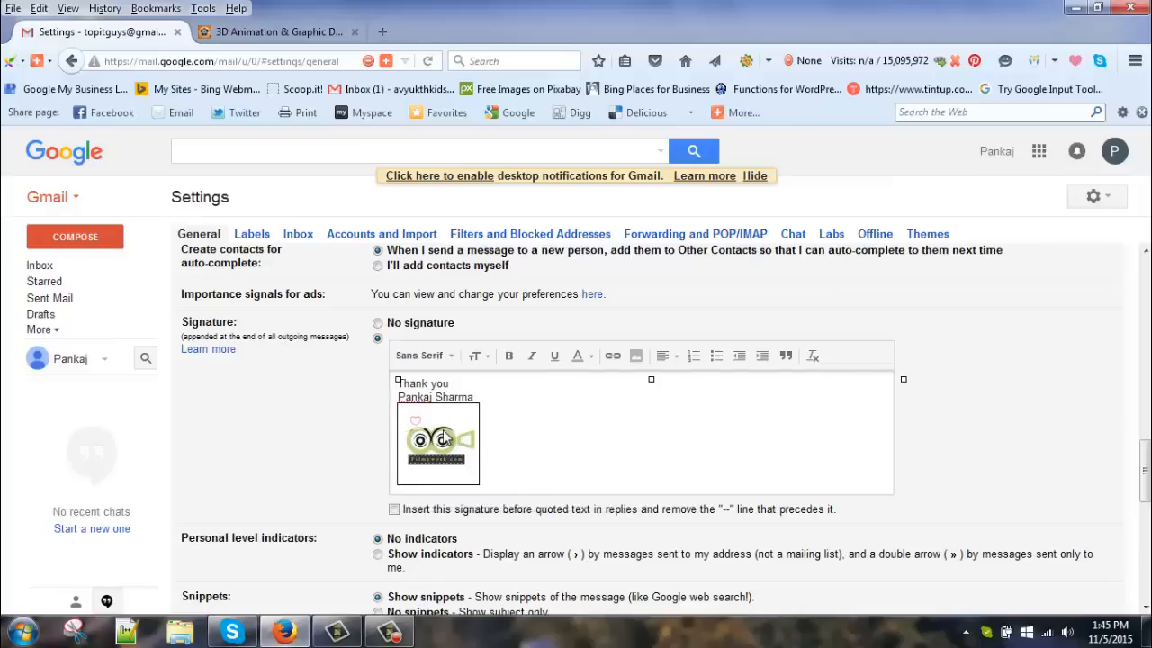
{"action": "left_click", "coordinate": [440, 442]}
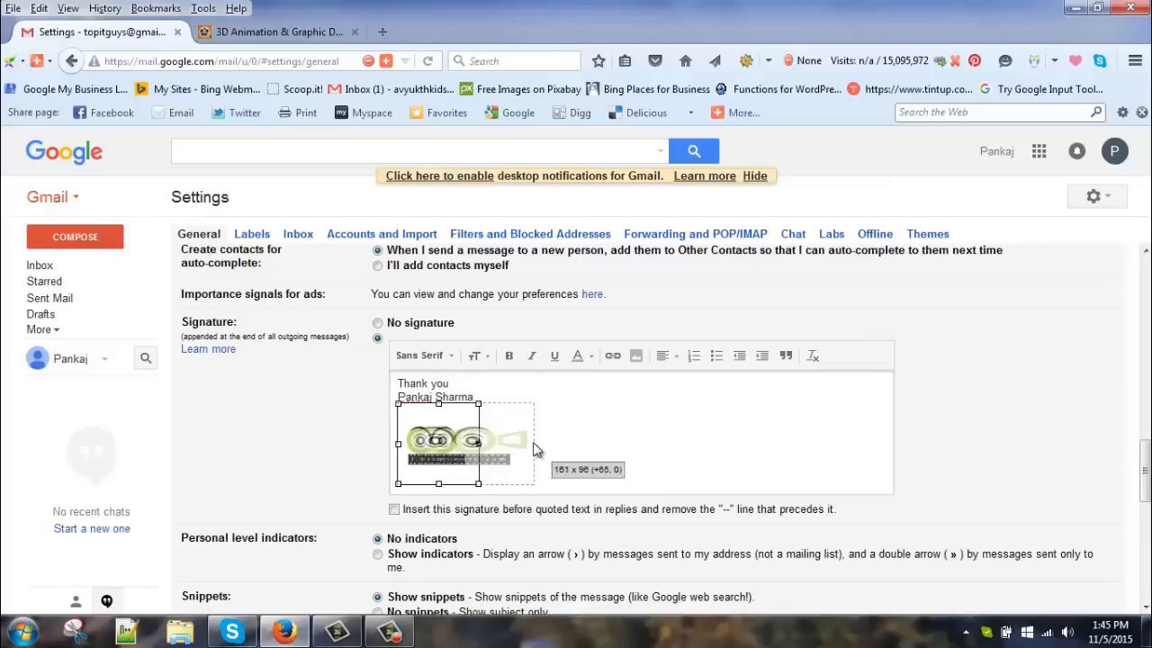
{"action": "left_click_drag", "start_coordinate": [503, 443], "coordinate": [537, 446]}
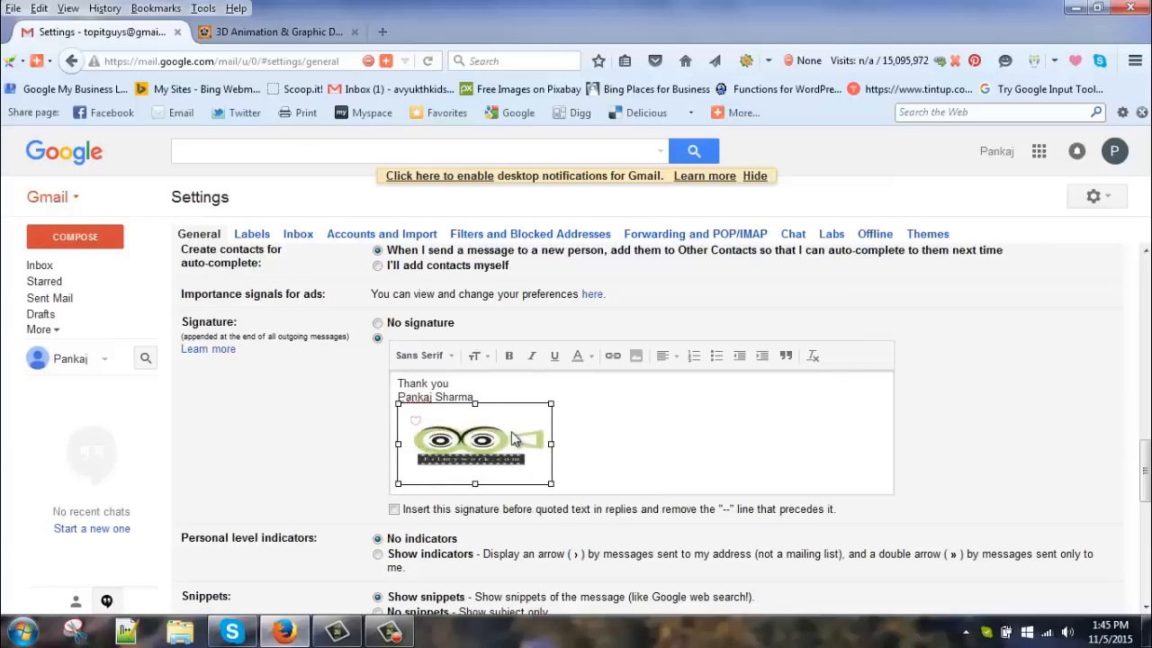
{"action": "left_click", "coordinate": [486, 447]}
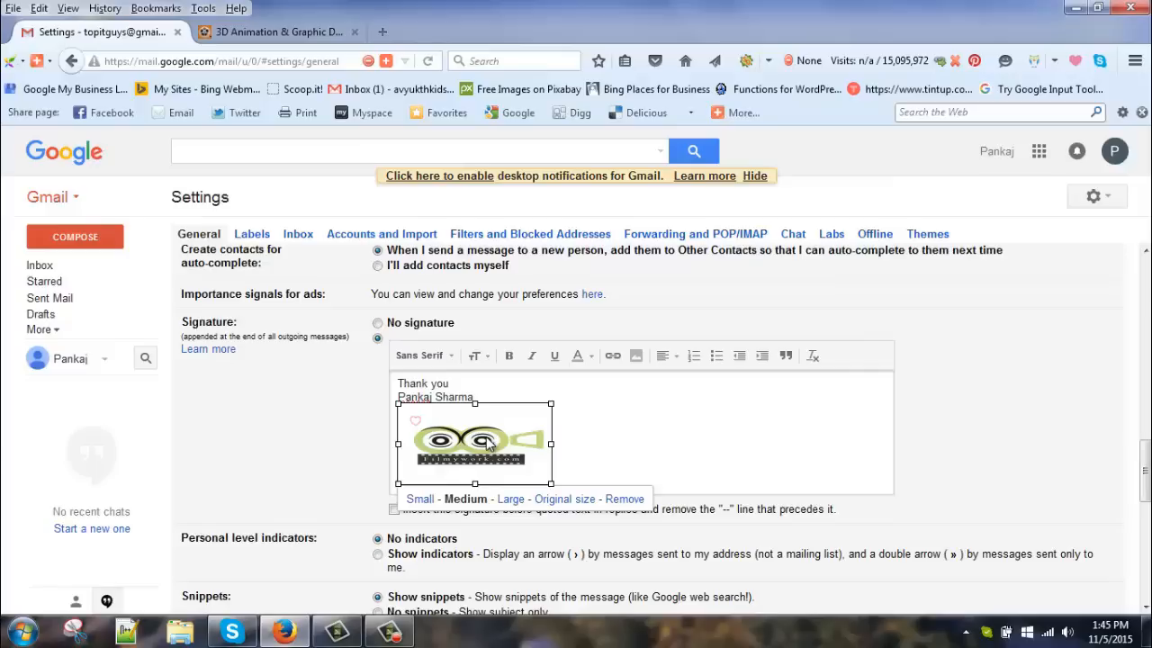
Step: Grab the Filmywork web address from the website tab's address bar and return to Gmail
{"action": "left_click", "coordinate": [274, 33]}
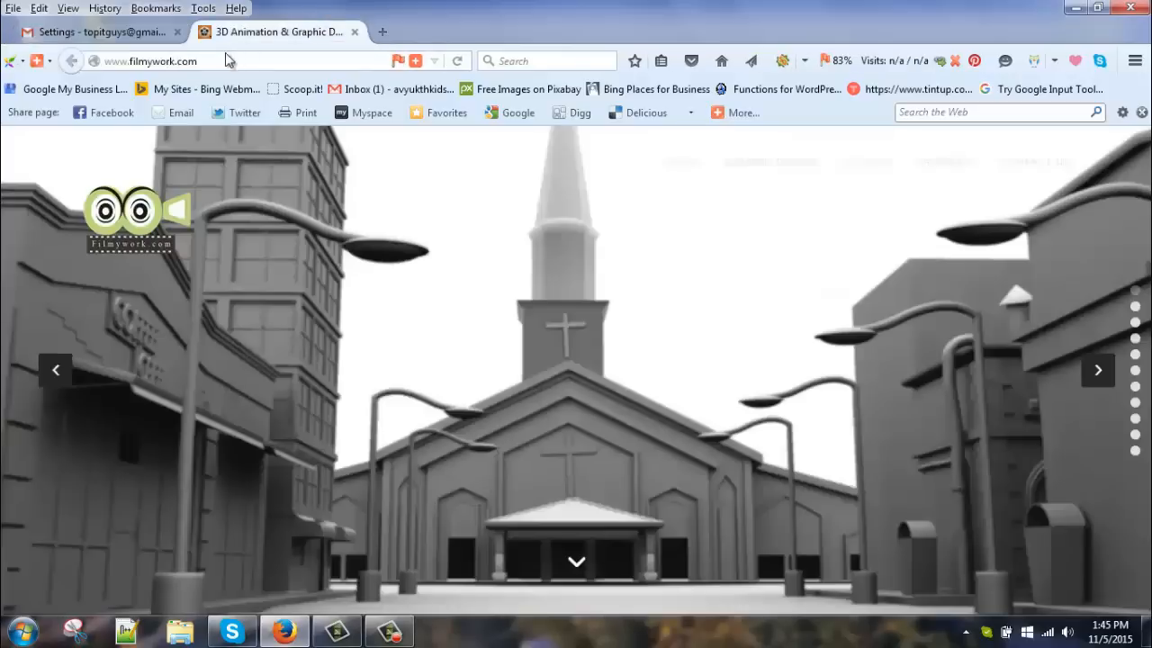
{"action": "left_click", "coordinate": [153, 62]}
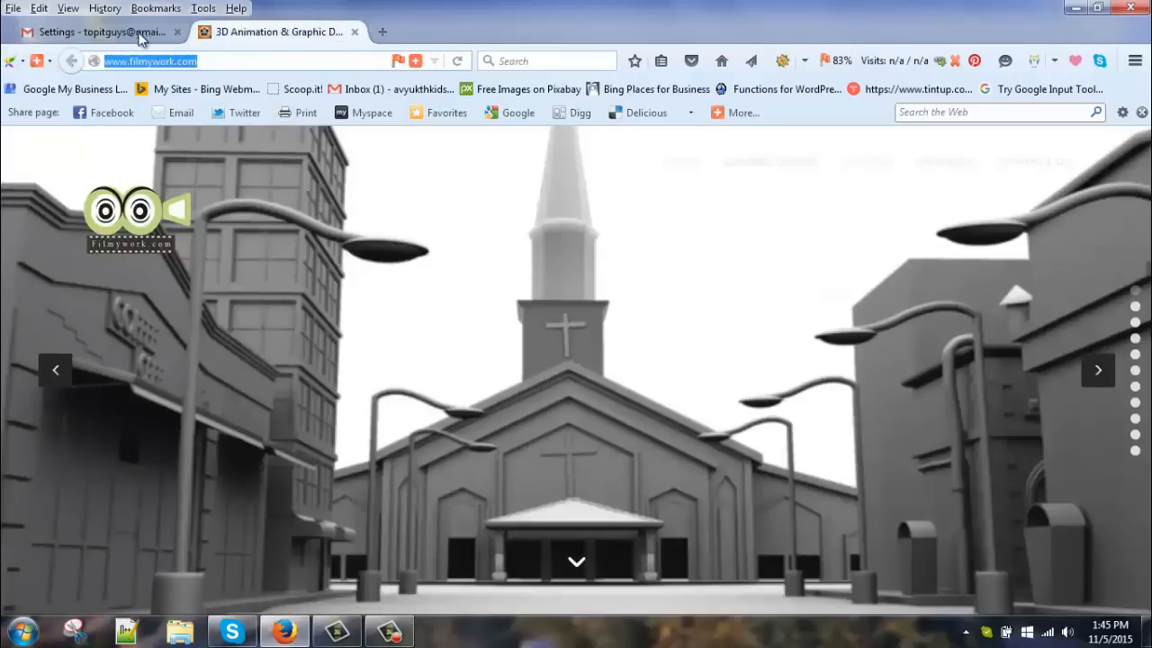
{"action": "left_click", "coordinate": [99, 32]}
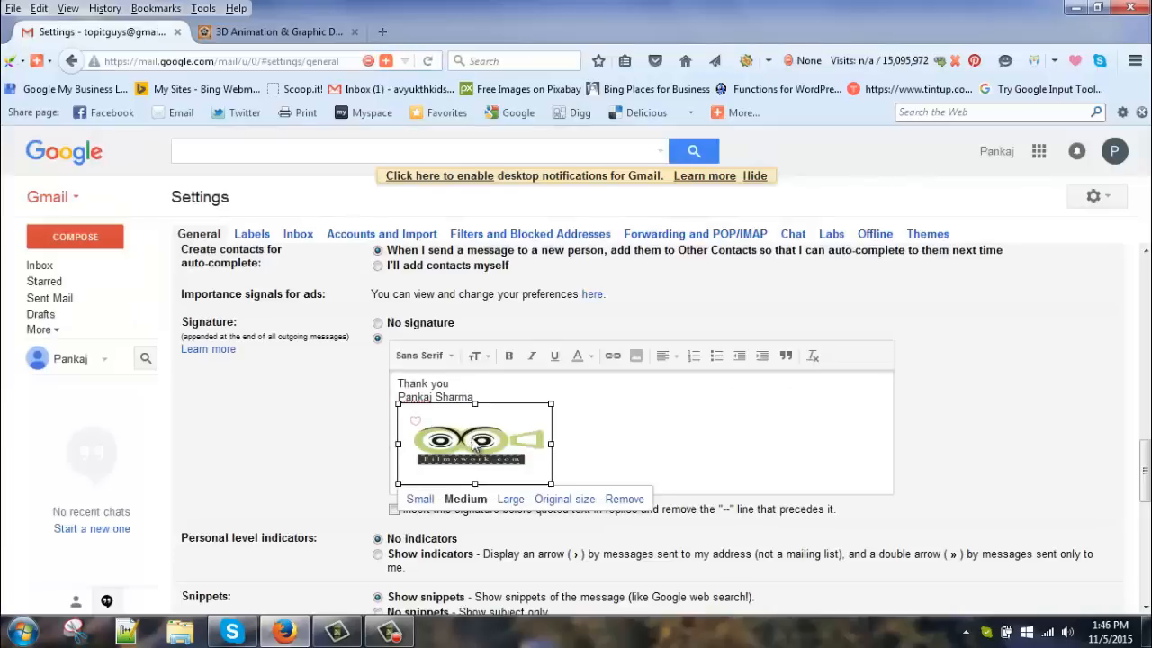
{"action": "mouse_move", "coordinate": [613, 356]}
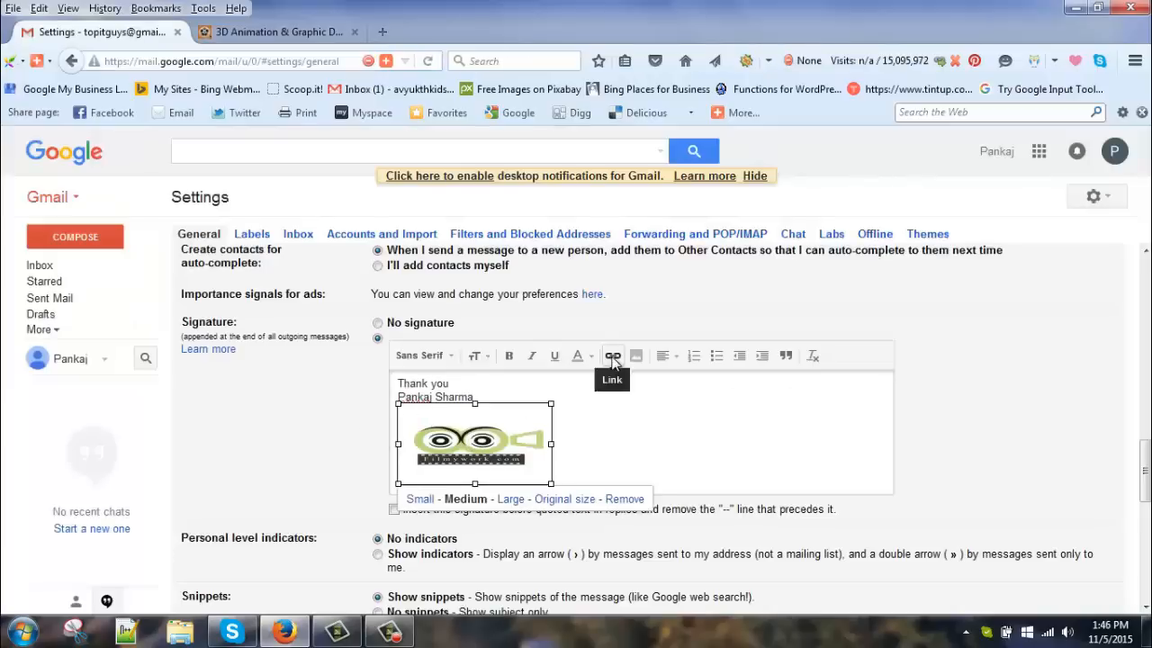
{"action": "left_click", "coordinate": [612, 357]}
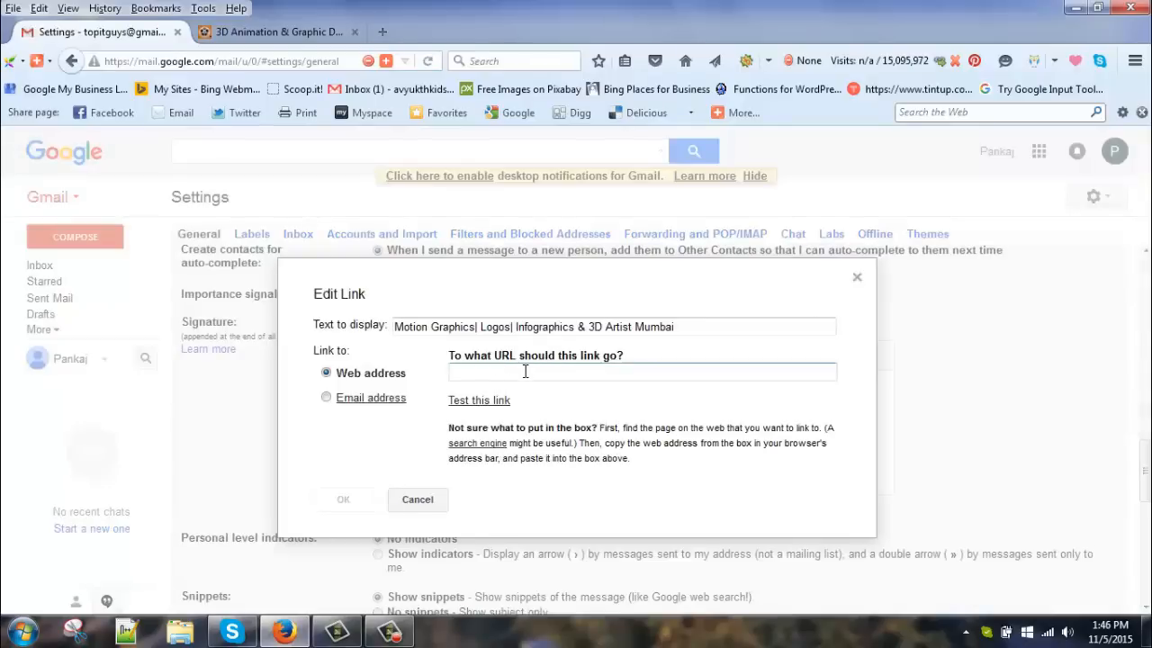
{"action": "type", "text": "http://www.filmywork.com/"}
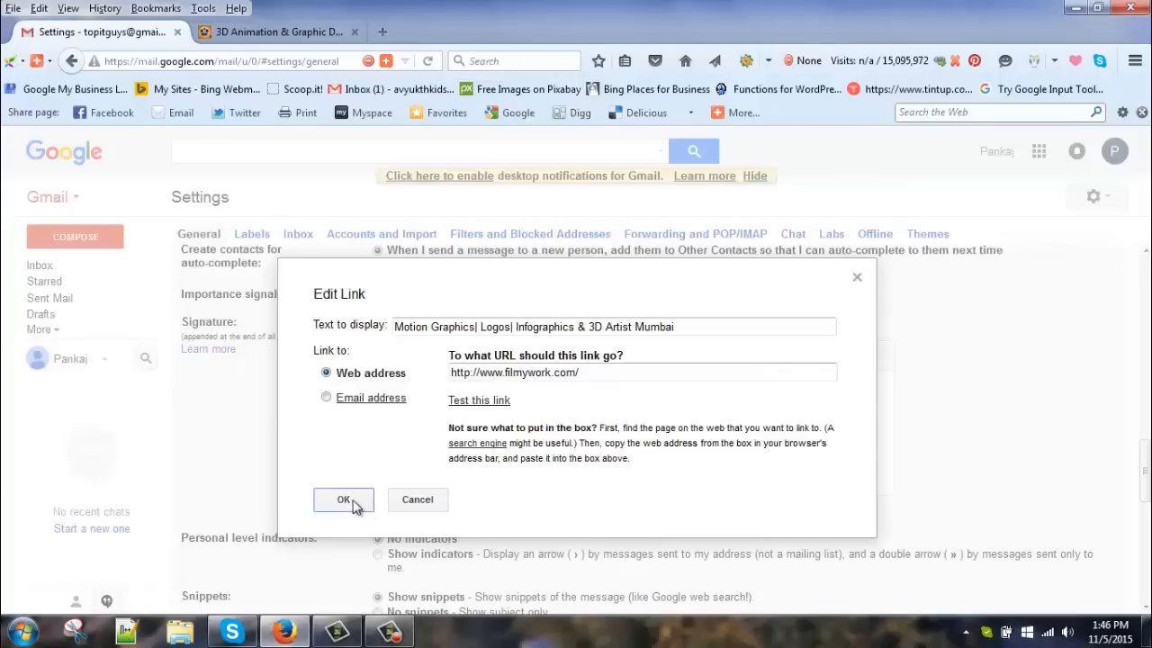
{"action": "left_click", "coordinate": [342, 500]}
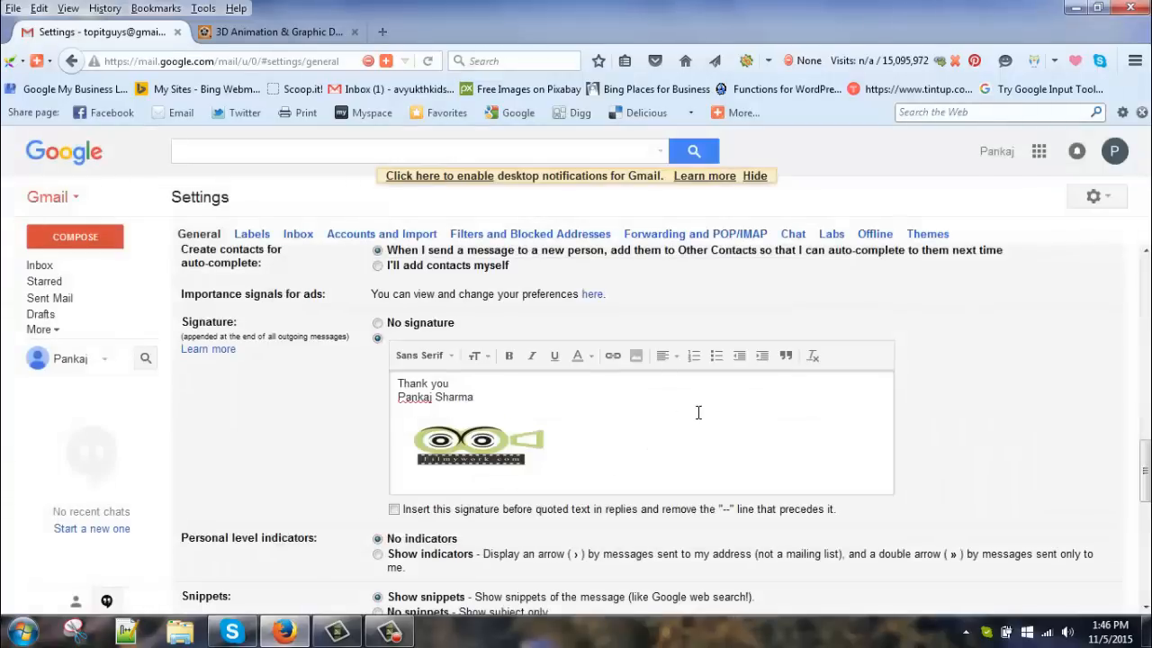
Step: Save Changes at the bottom of Settings, returning to the inbox
{"action": "scroll", "scroll_direction": "down", "scroll_amount": 3}
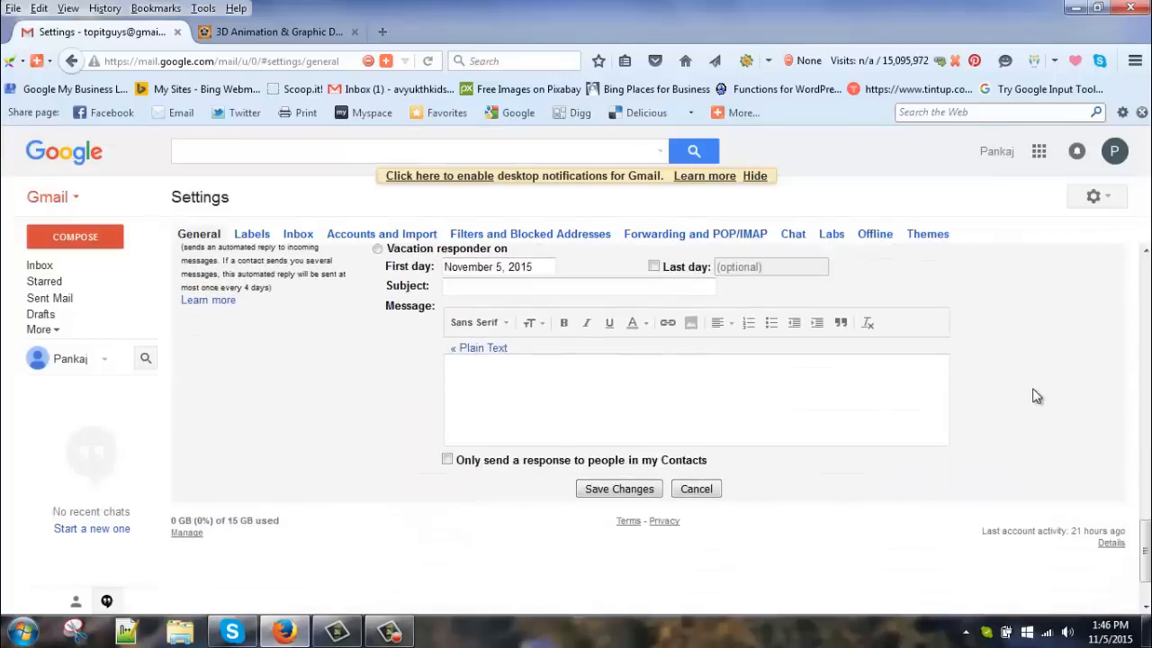
{"action": "left_click", "coordinate": [620, 490]}
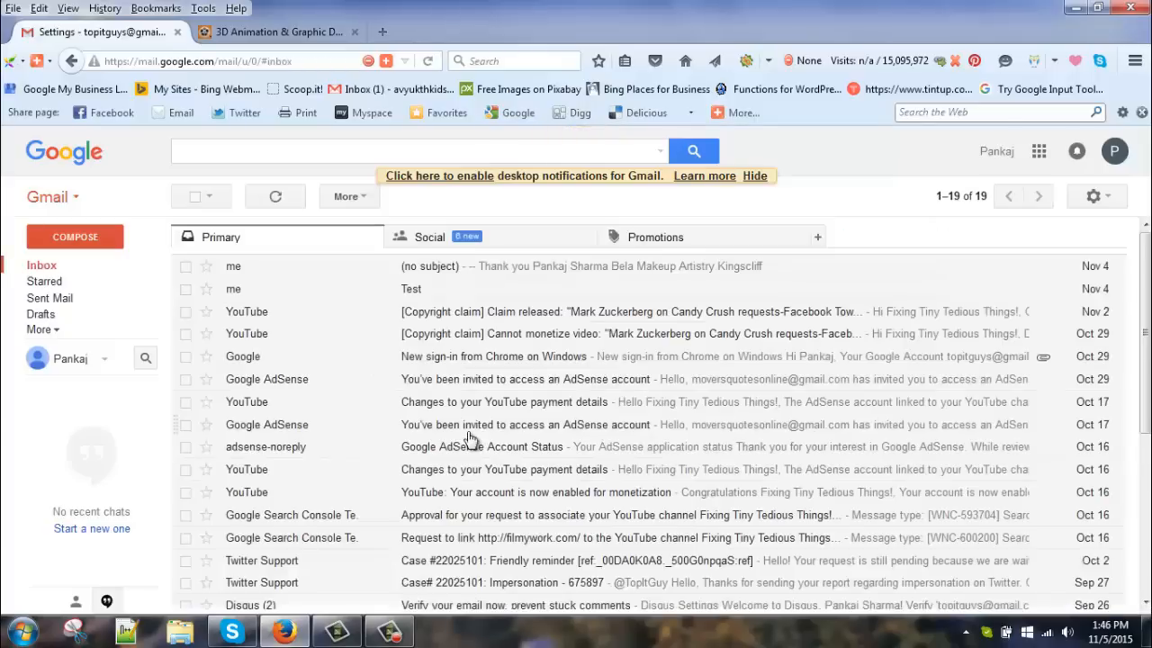
{"action": "mouse_move", "coordinate": [90, 357]}
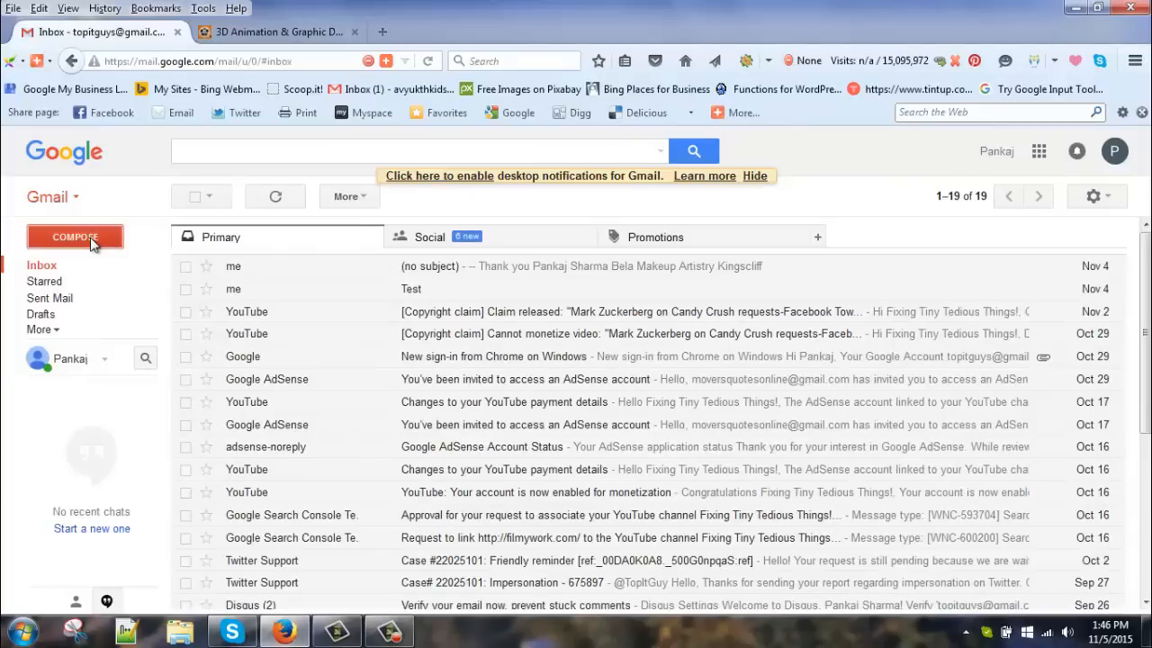
Step: Compose a new message addressed to your own account, picking it from the suggestions
{"action": "left_click", "coordinate": [76, 238]}
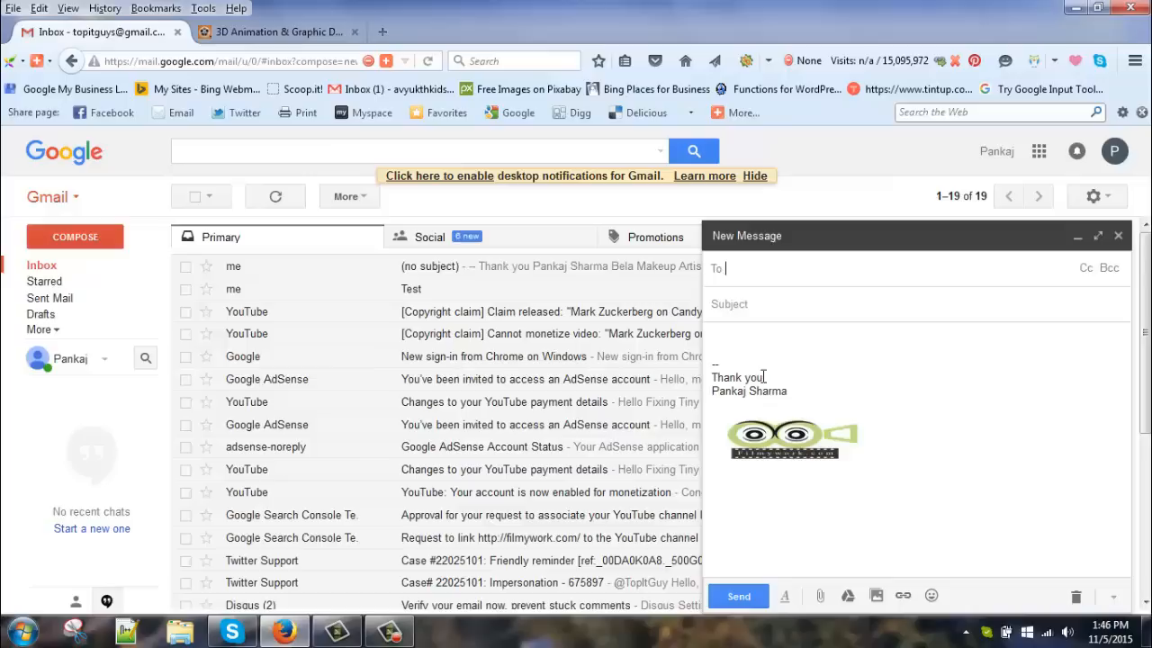
{"action": "type", "text": "p"}
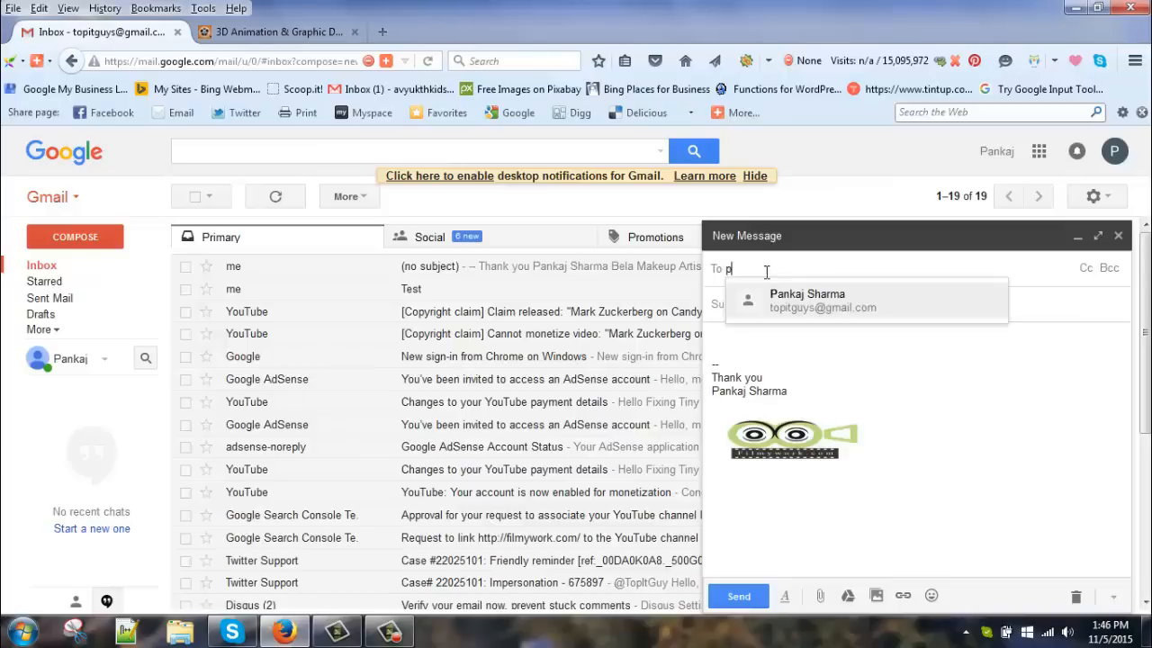
{"action": "type", "text": "a"}
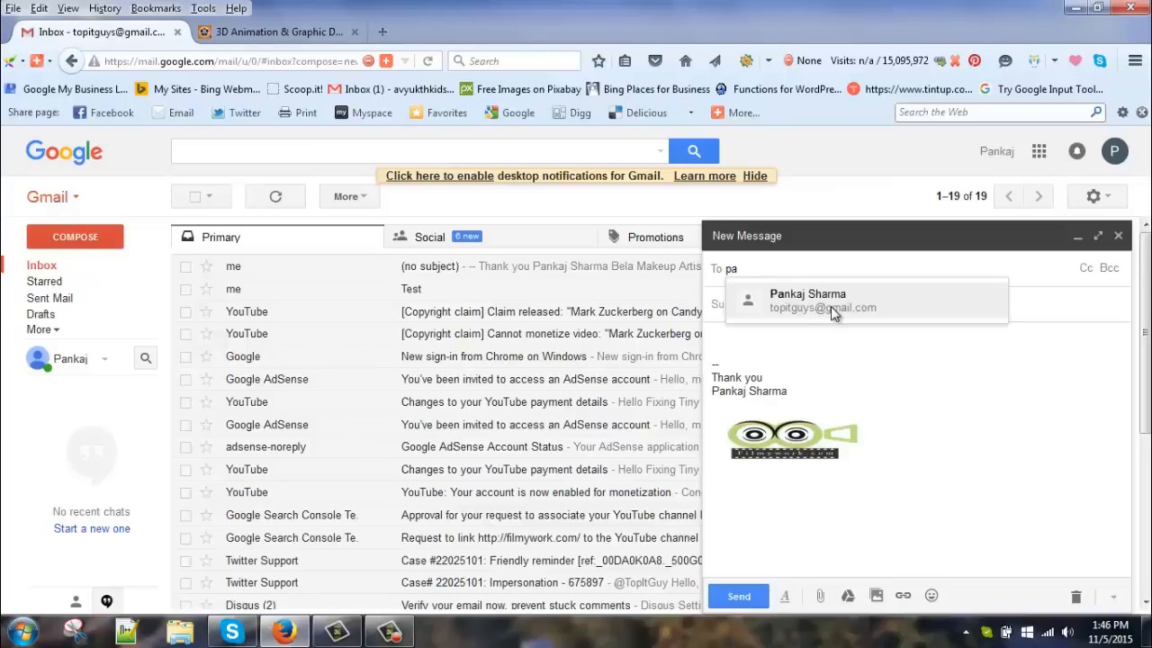
{"action": "left_click", "coordinate": [738, 596]}
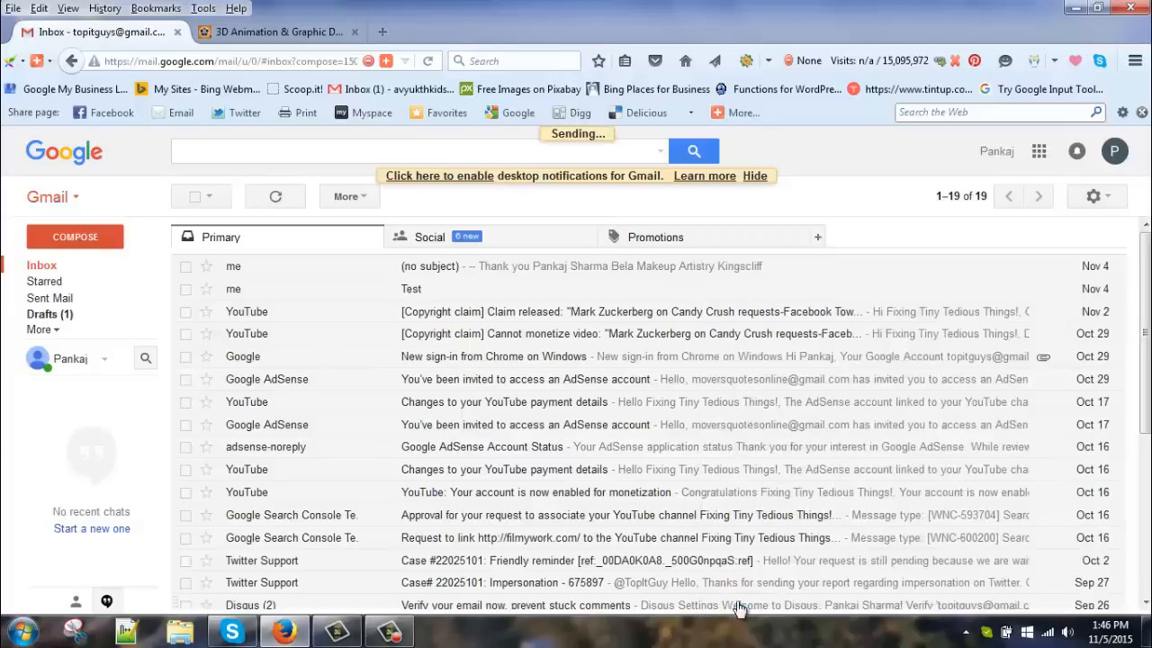
{"action": "mouse_move", "coordinate": [645, 633]}
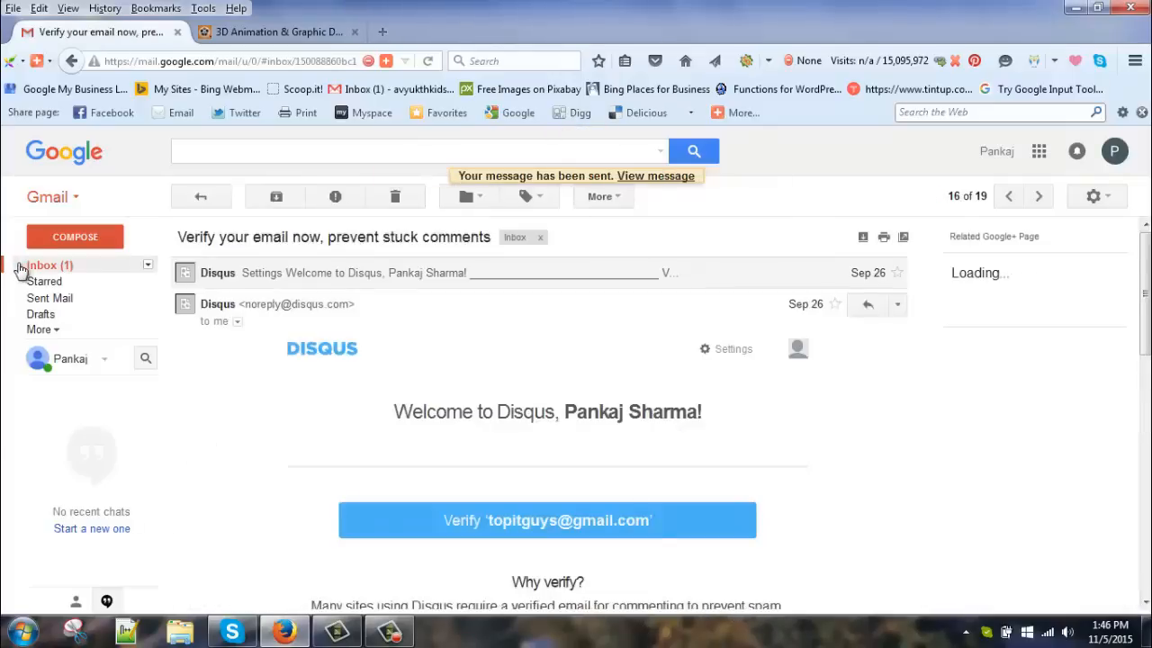
Step: Open the received test email, follow the signature logo to the Filmywork site, and return to Gmail
{"action": "left_click", "coordinate": [43, 264]}
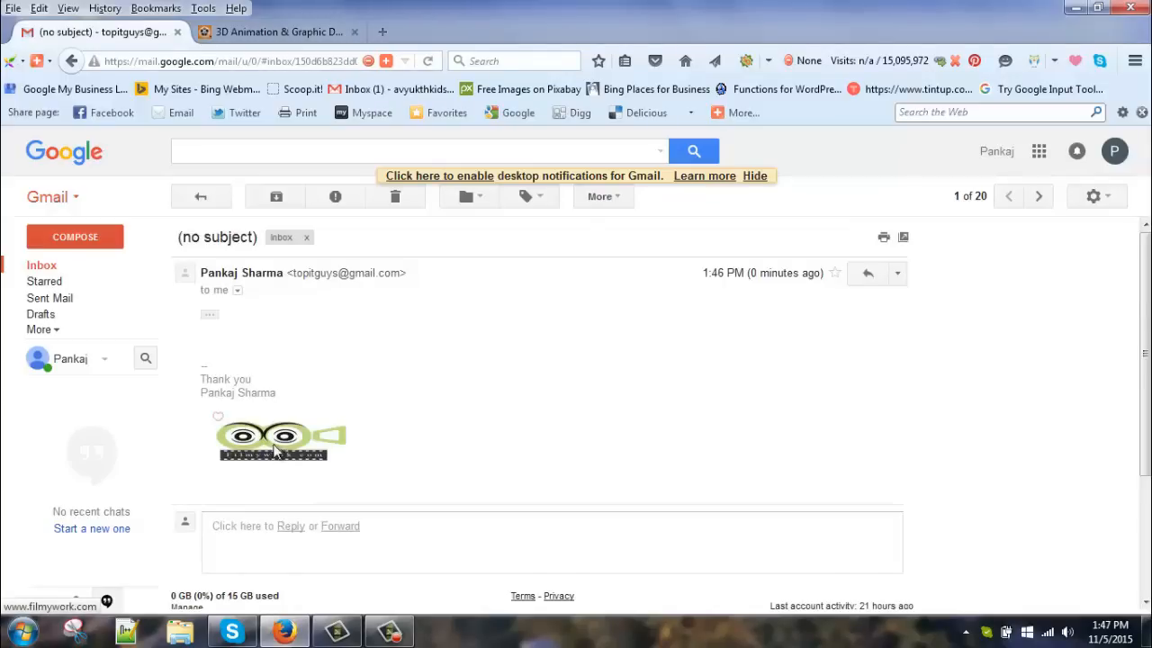
{"action": "left_click", "coordinate": [273, 32]}
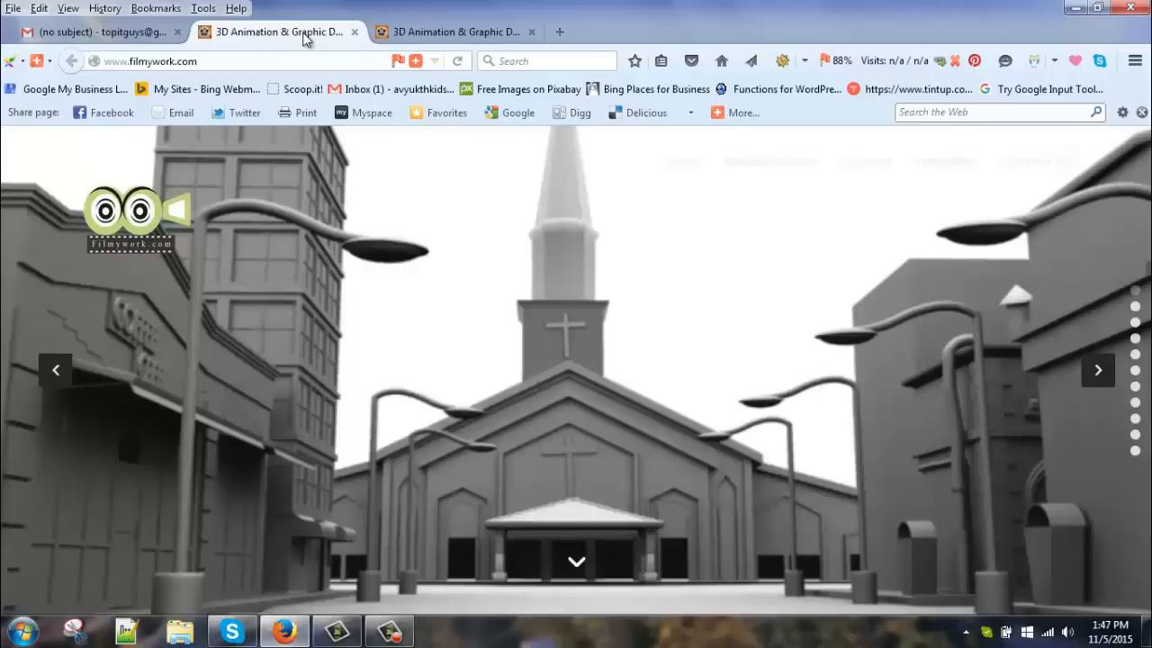
{"action": "left_click", "coordinate": [99, 33]}
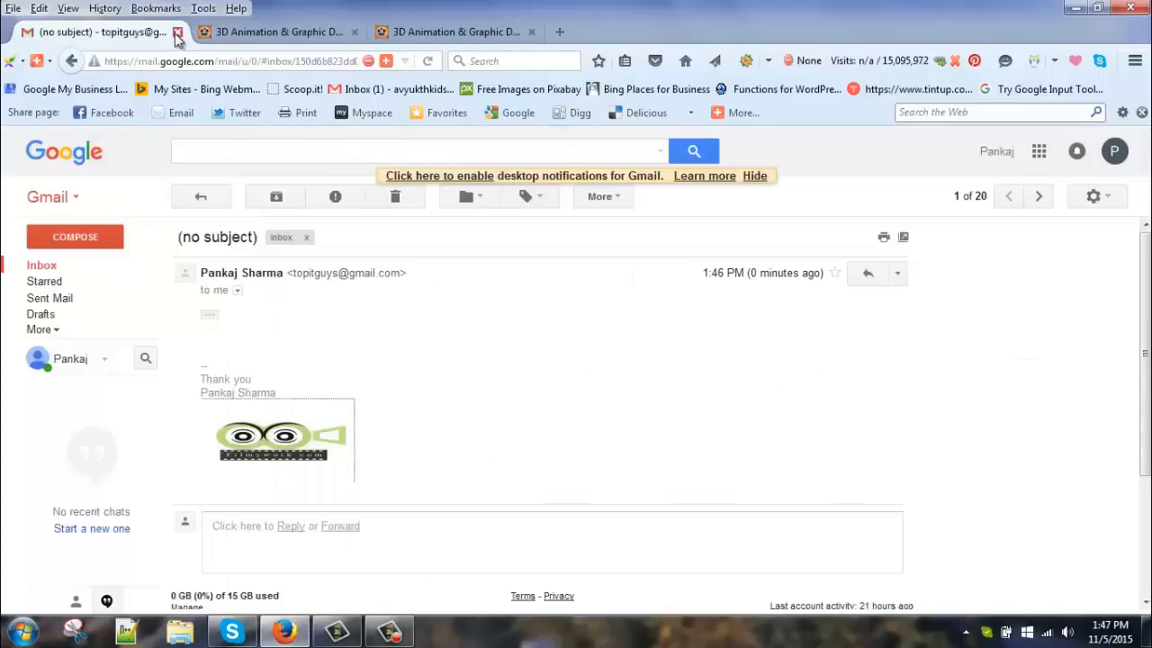
{"action": "mouse_move", "coordinate": [381, 429]}
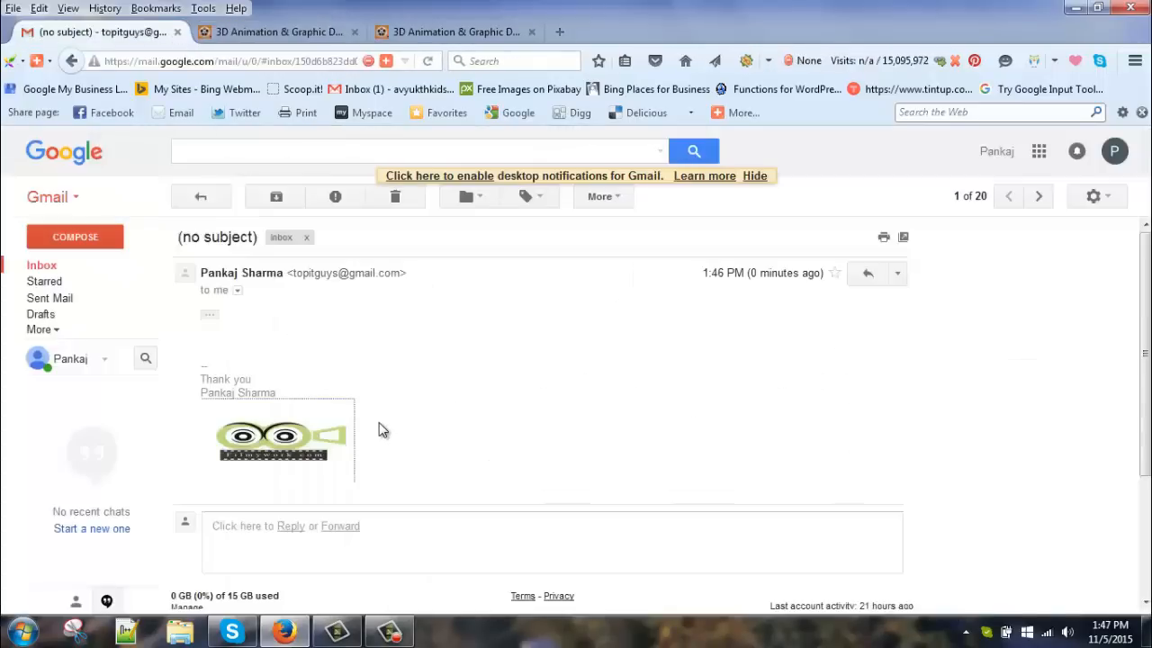